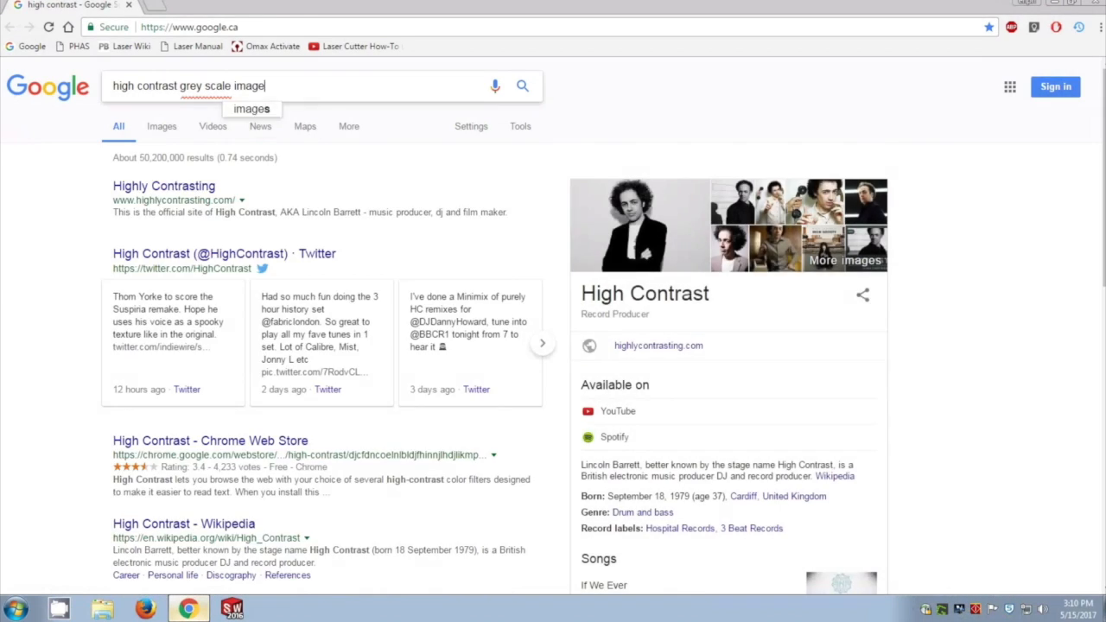
Find a high-contrast grayscale lion photo in Google Images and save it to the desktop as 'lion'.
{"action": "key", "text": "Return"}
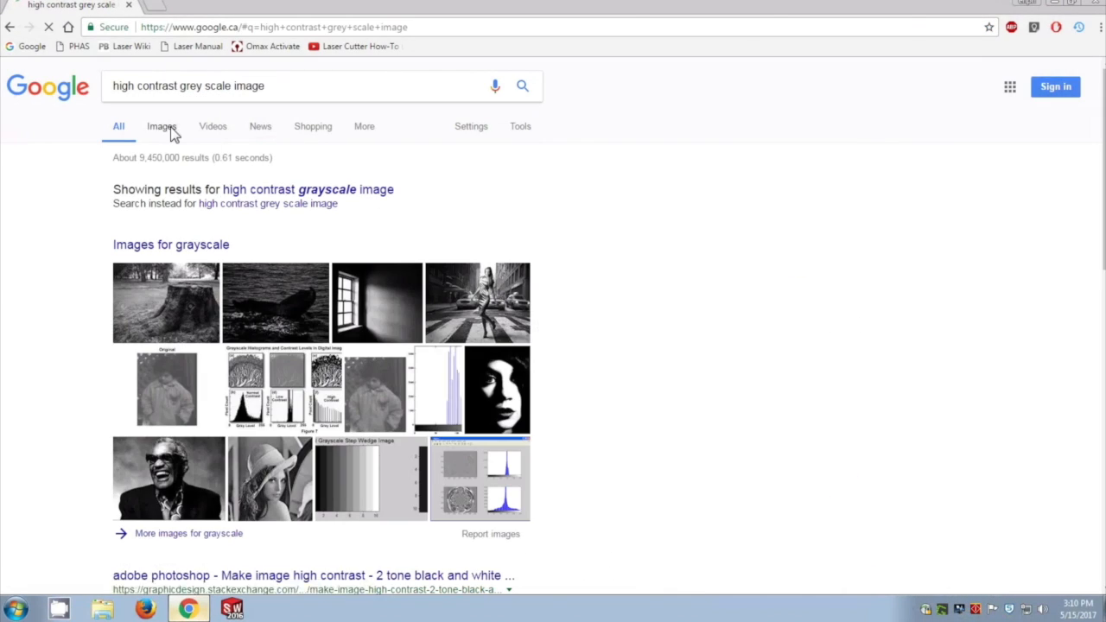
{"action": "left_click", "coordinate": [161, 126]}
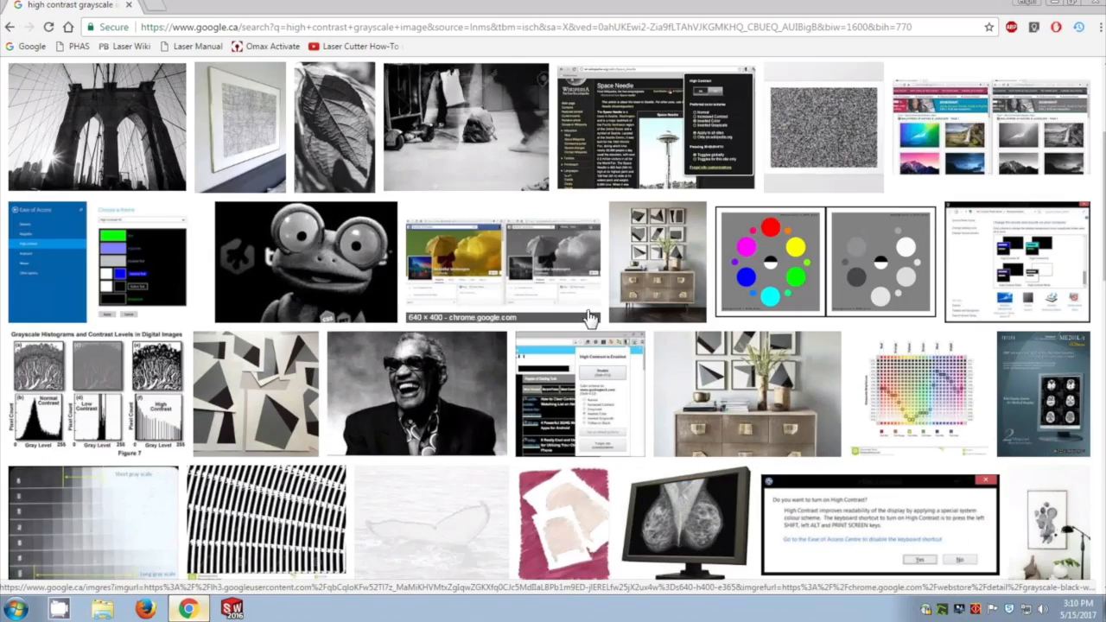
{"action": "scroll", "scroll_direction": "down", "scroll_amount": 3}
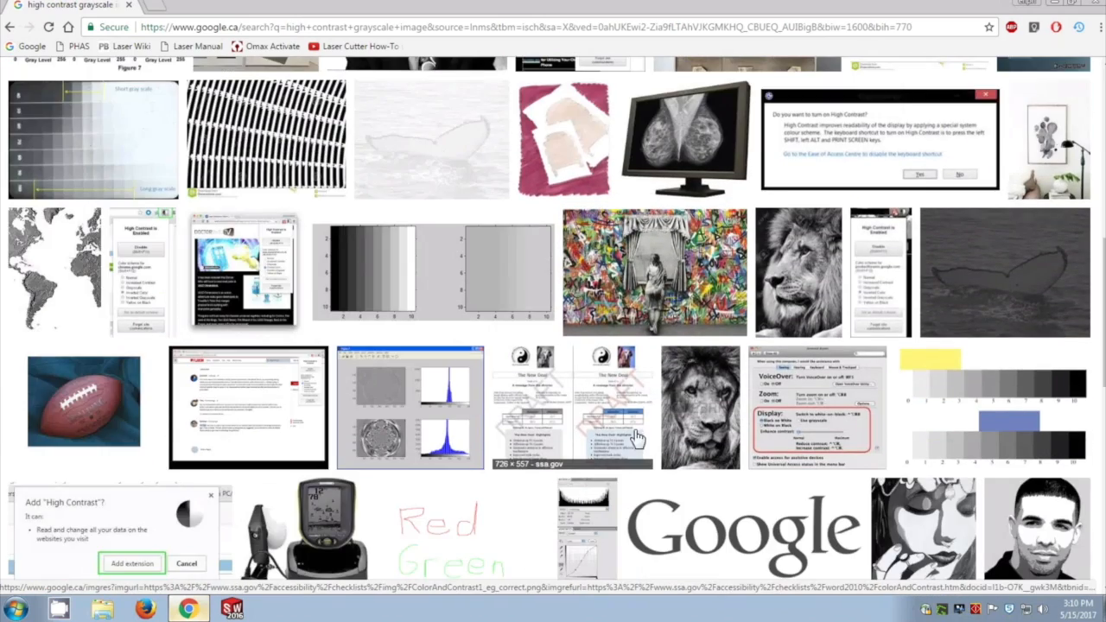
{"action": "left_click", "coordinate": [797, 272]}
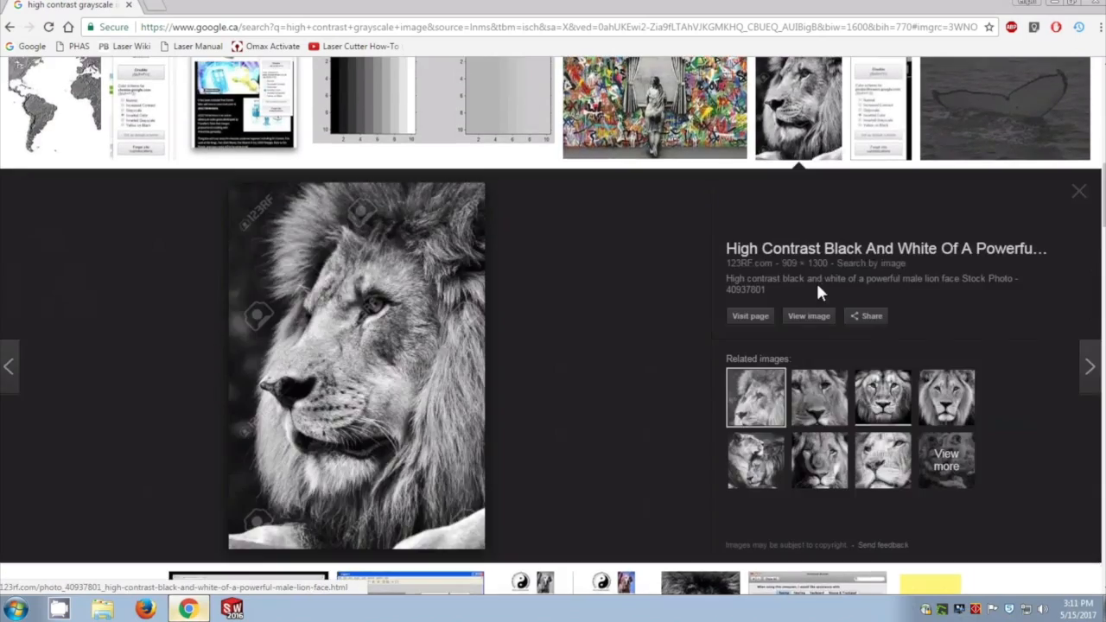
{"action": "mouse_move", "coordinate": [255, 249]}
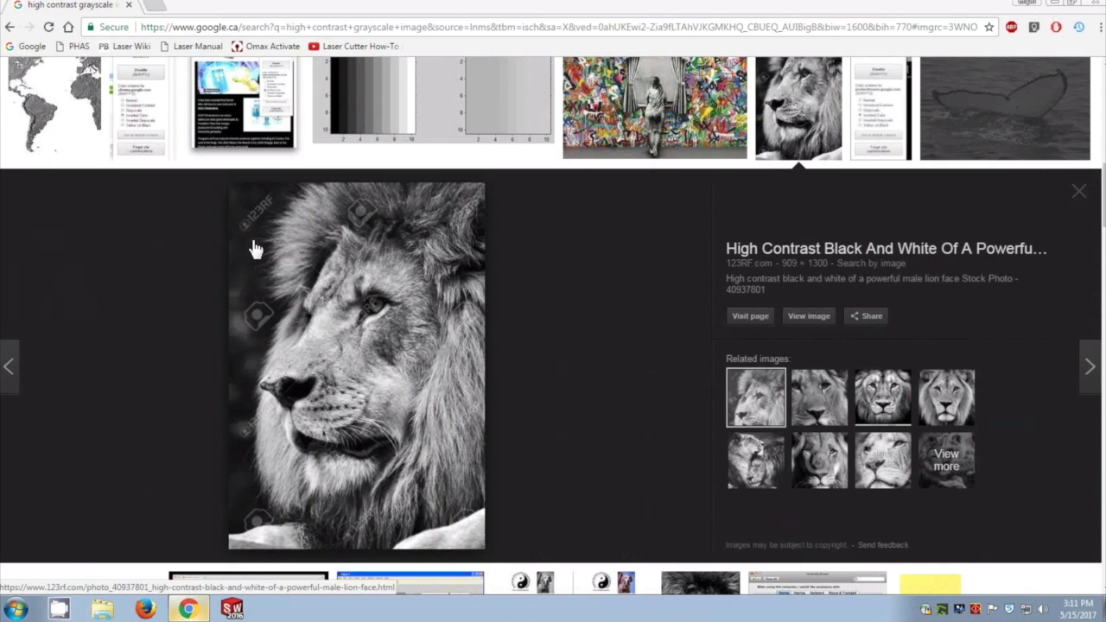
{"action": "mouse_move", "coordinate": [483, 495]}
{"action": "type", "text": "lion"}
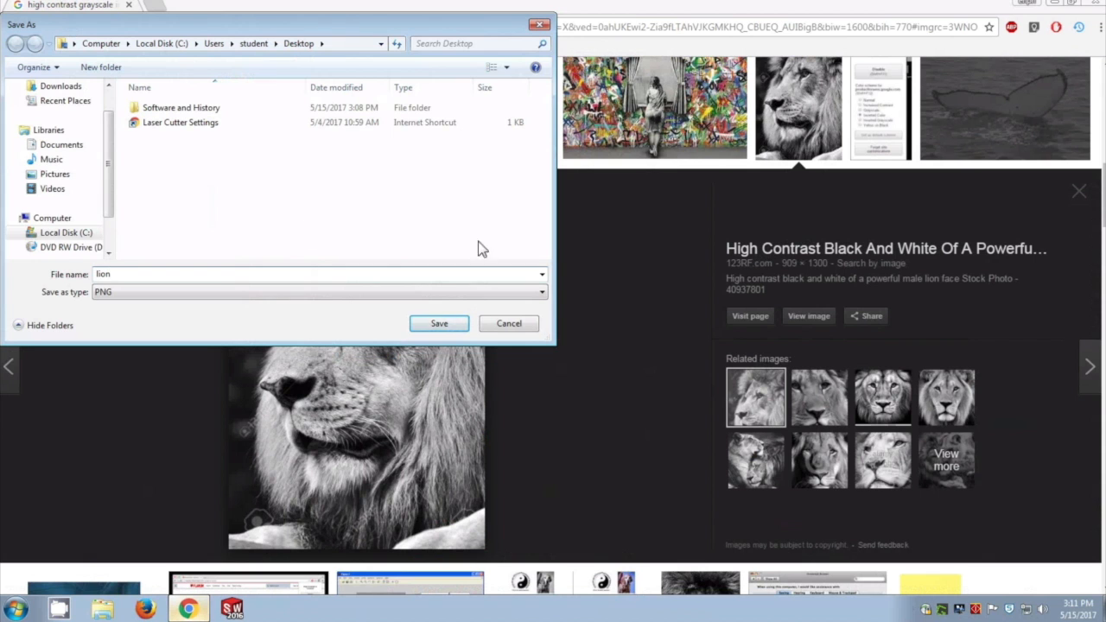
{"action": "left_click", "coordinate": [438, 323]}
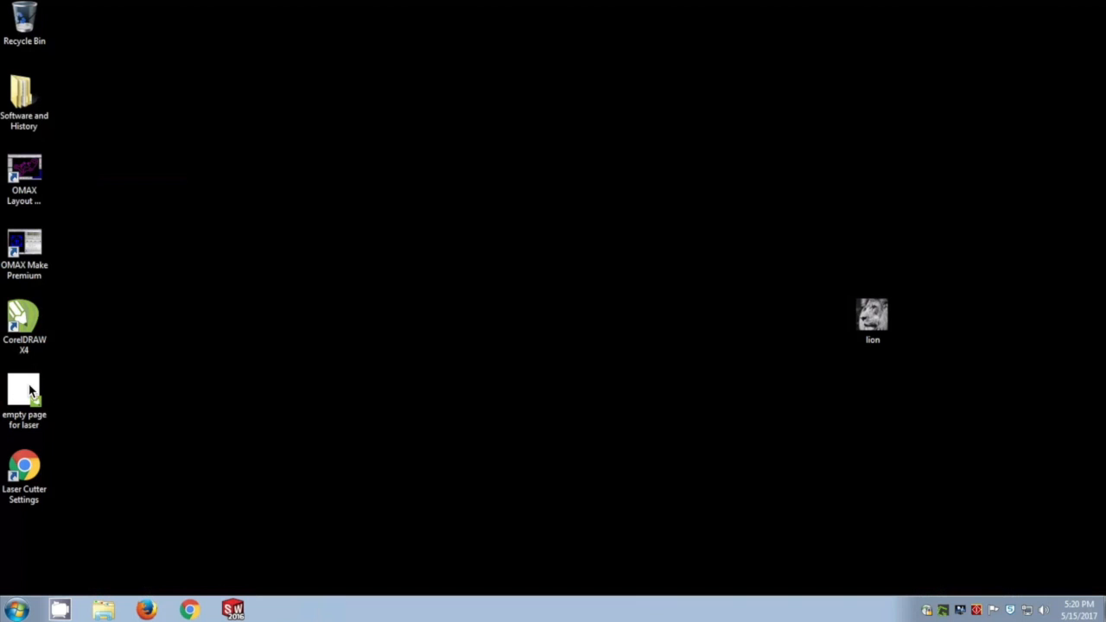
Load the 'empty page for laser' file and switch the document units to millimetres.
{"action": "double_click", "coordinate": [24, 393]}
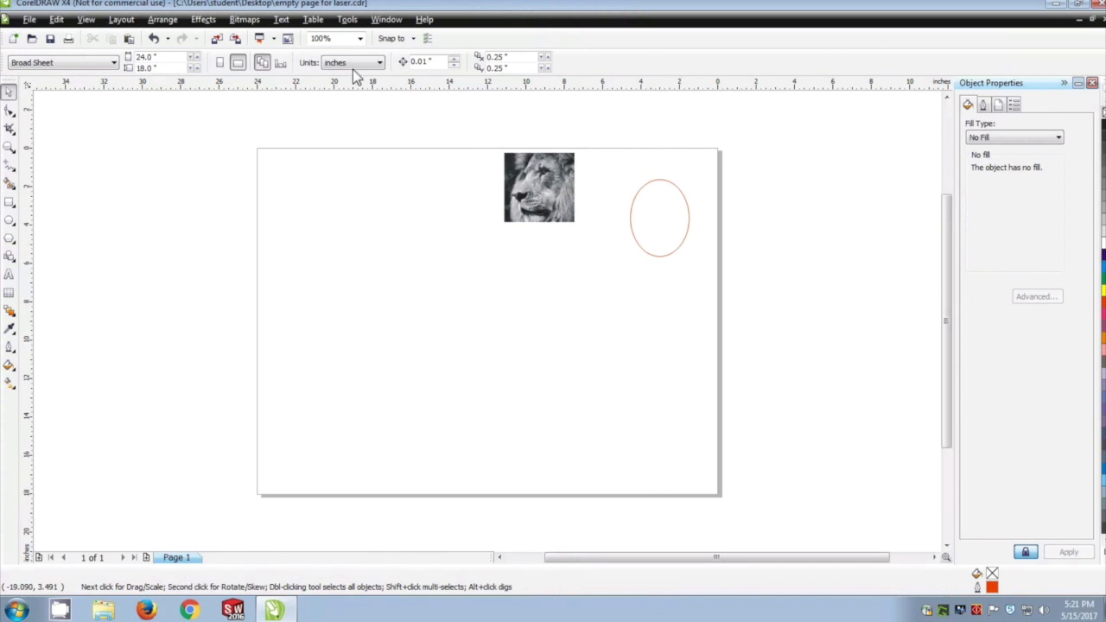
{"action": "left_click", "coordinate": [658, 217]}
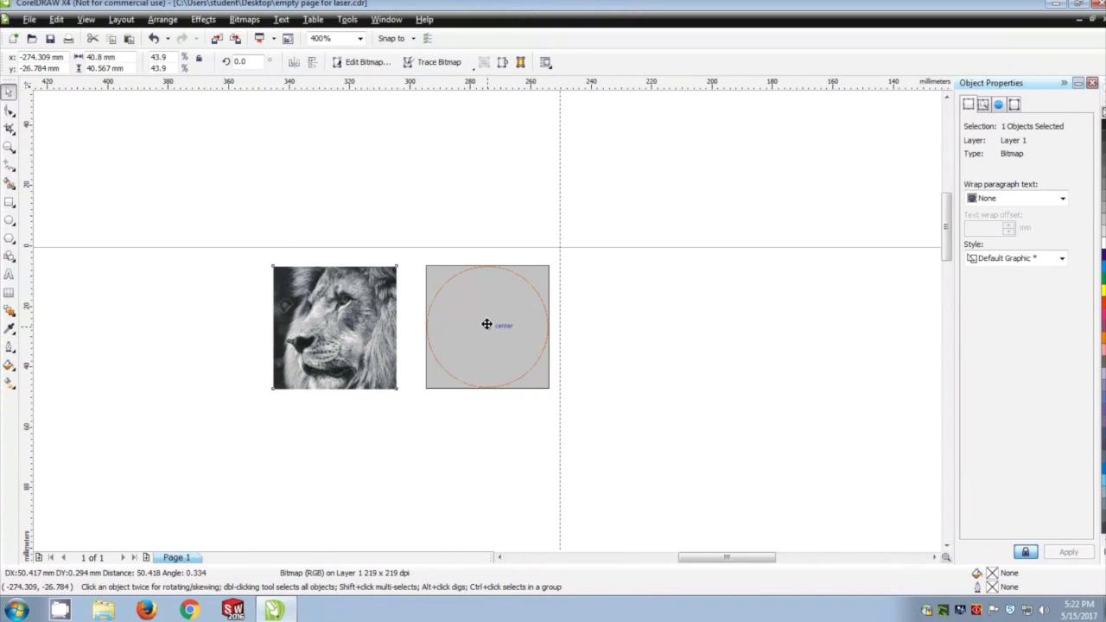
Start converting the 40.8 mm lion bitmap to Black and White (1-bit) mode.
{"action": "left_click", "coordinate": [245, 19]}
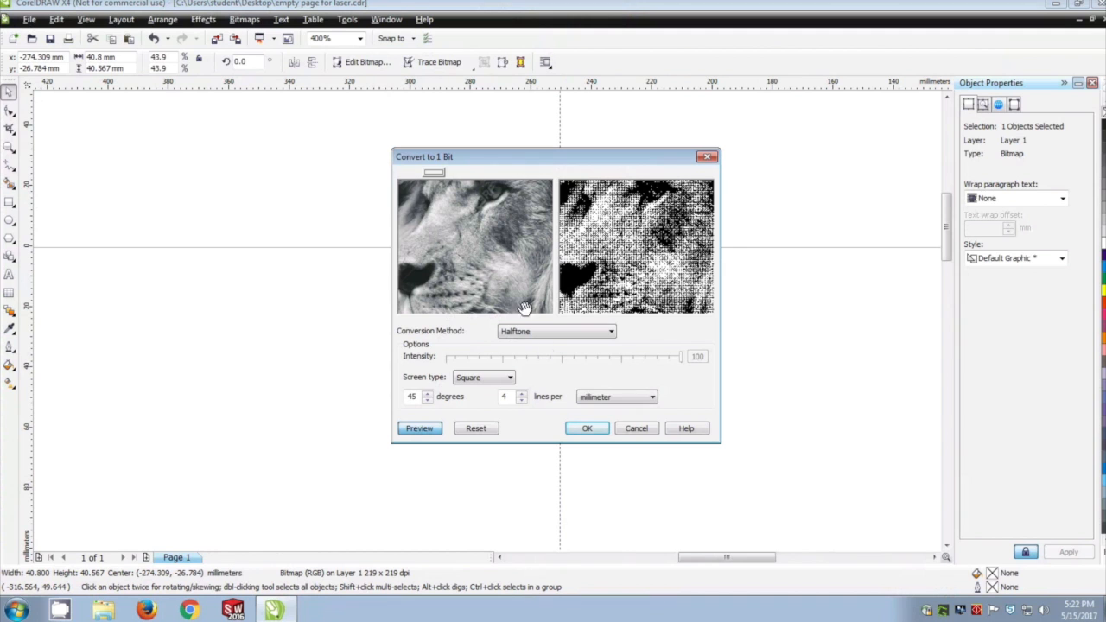
Convert the photo with Floyd-Steinberg dithering at intensity 10 after trying Line Art.
{"action": "left_click", "coordinate": [555, 331]}
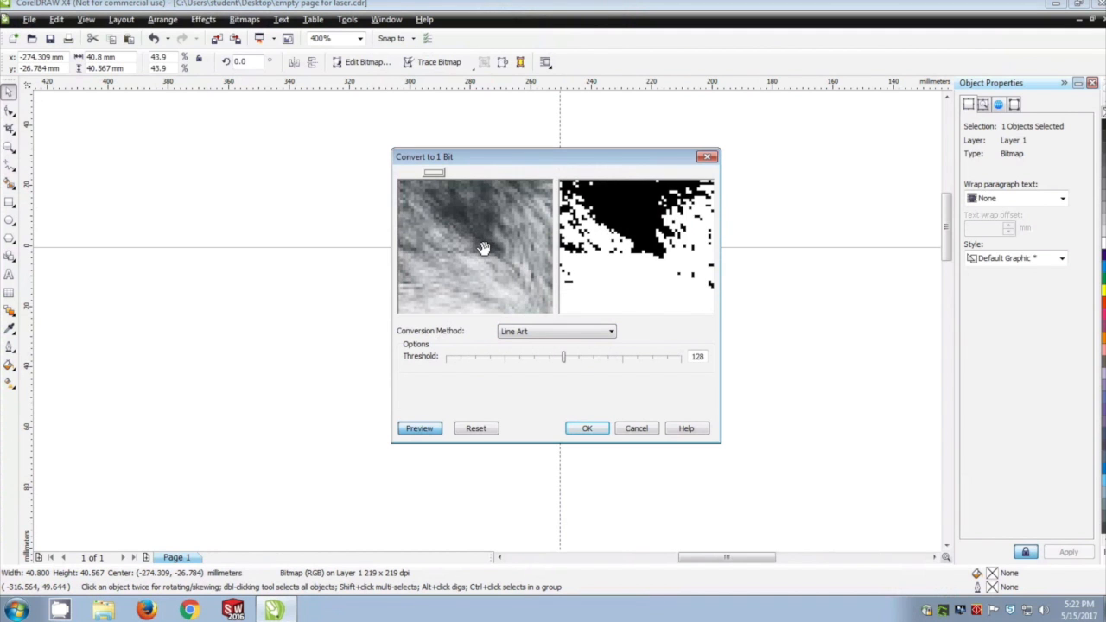
{"action": "left_click", "coordinate": [610, 331]}
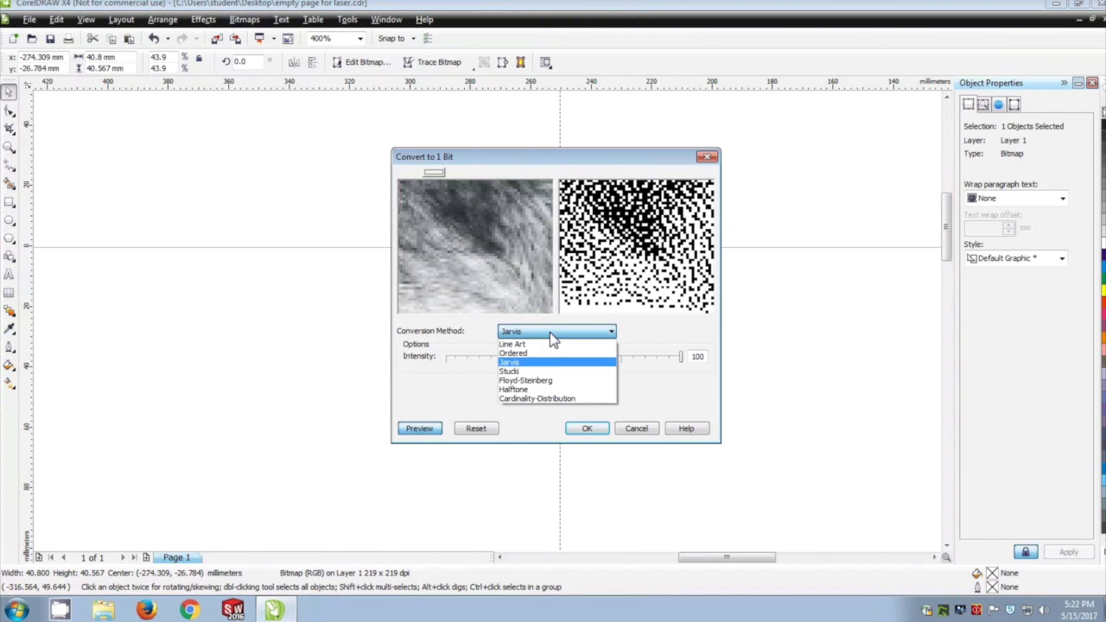
{"action": "left_click", "coordinate": [525, 380]}
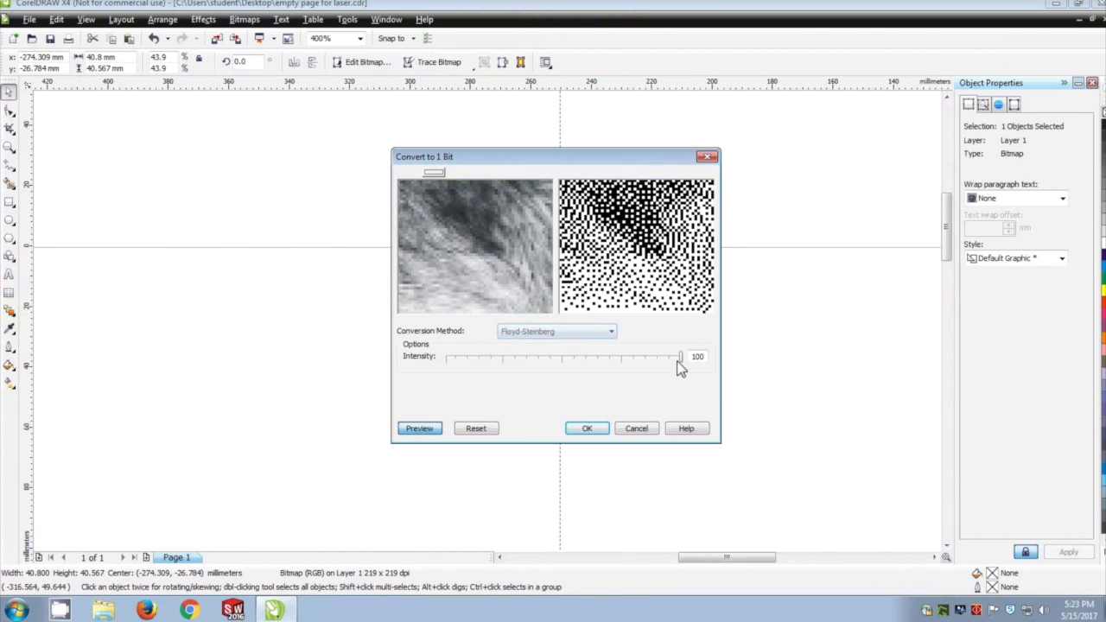
{"action": "left_click_drag", "start_coordinate": [680, 356], "coordinate": [541, 356]}
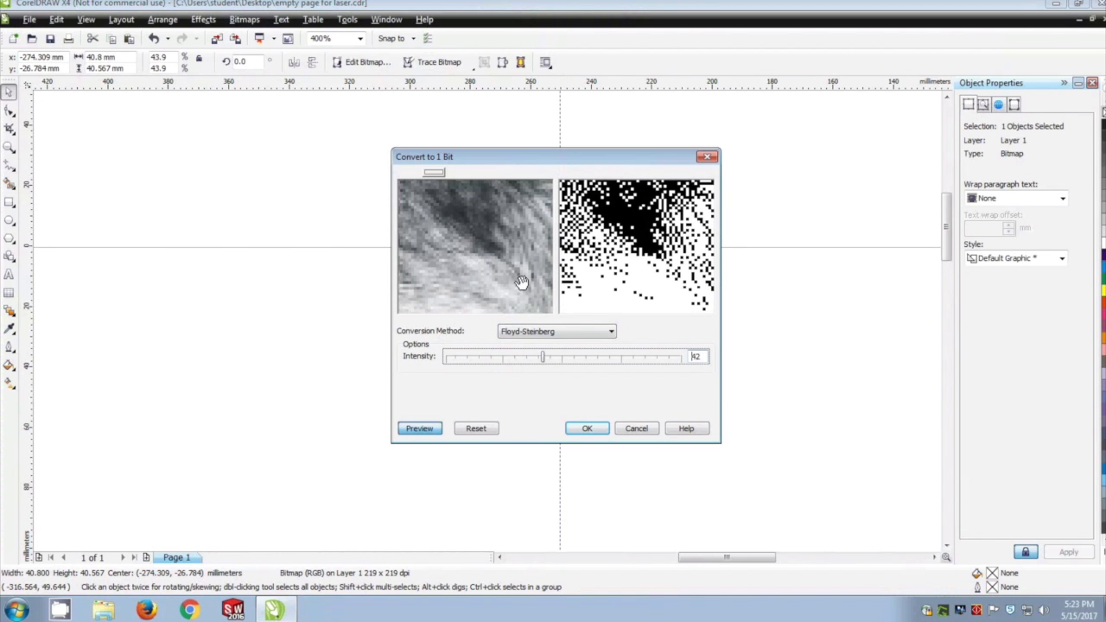
{"action": "left_click_drag", "start_coordinate": [542, 355], "coordinate": [462, 356]}
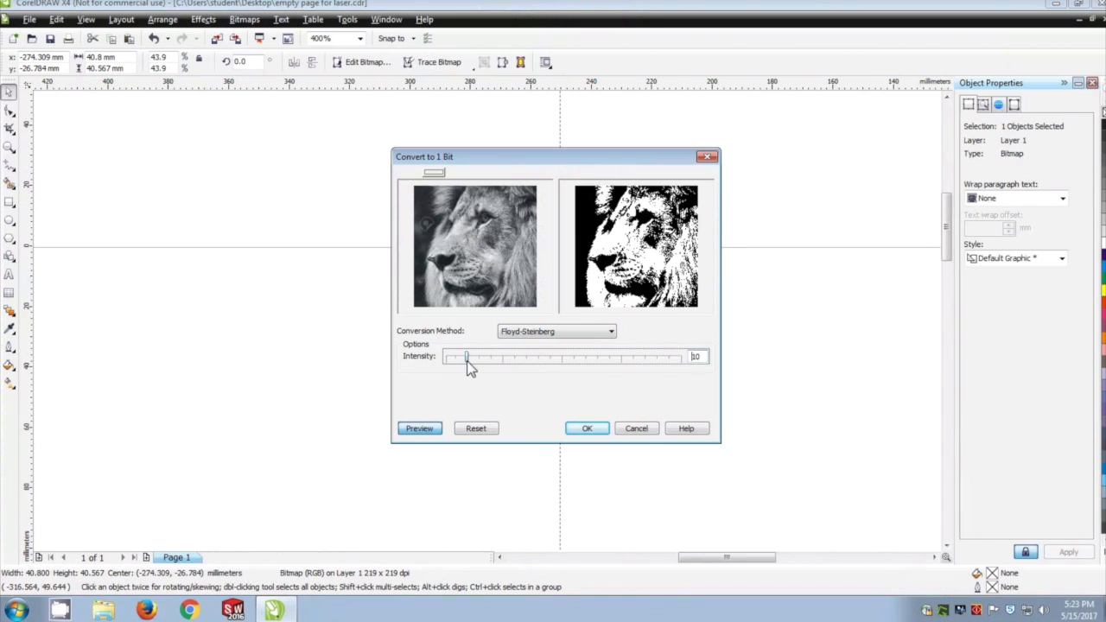
{"action": "left_click", "coordinate": [587, 429]}
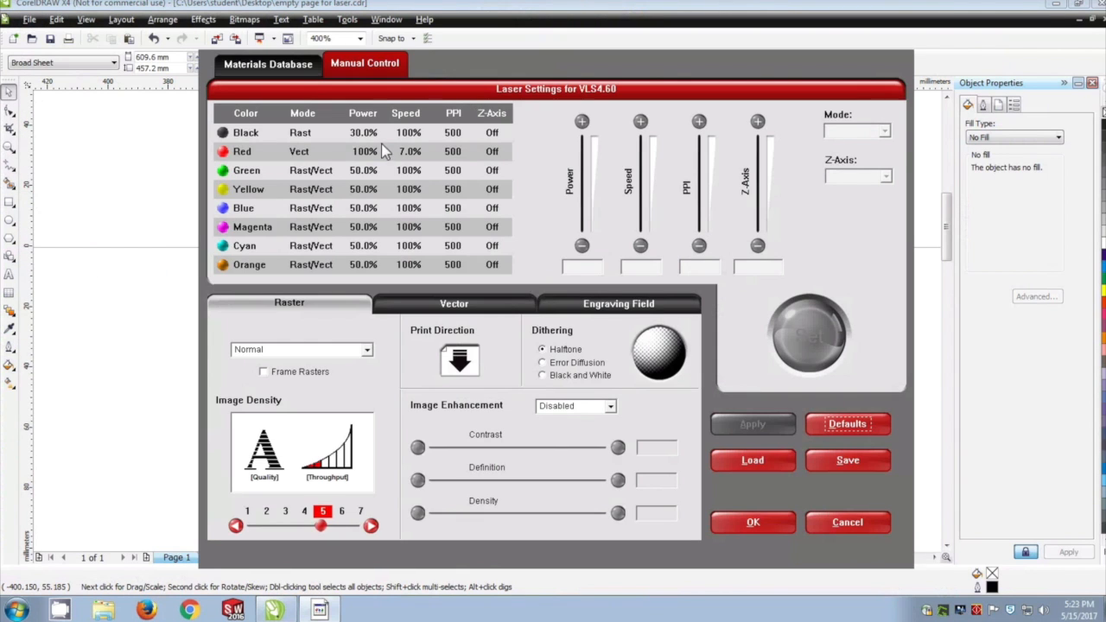
Set black to raster engraving at 40% power in the laser settings.
{"action": "left_click", "coordinate": [245, 132]}
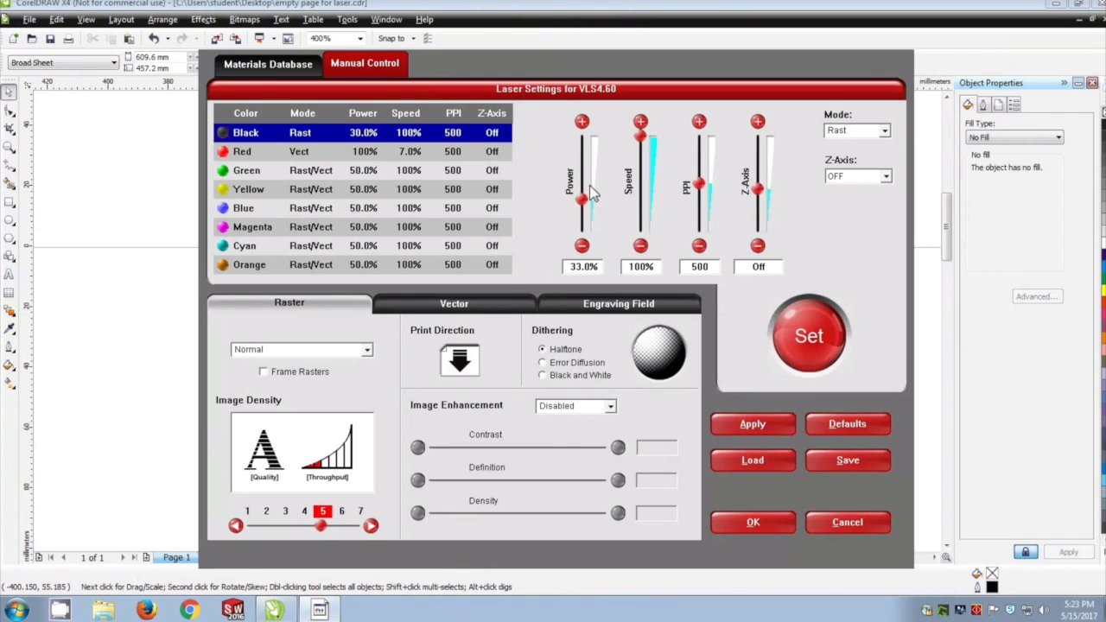
{"action": "left_click", "coordinate": [581, 121]}
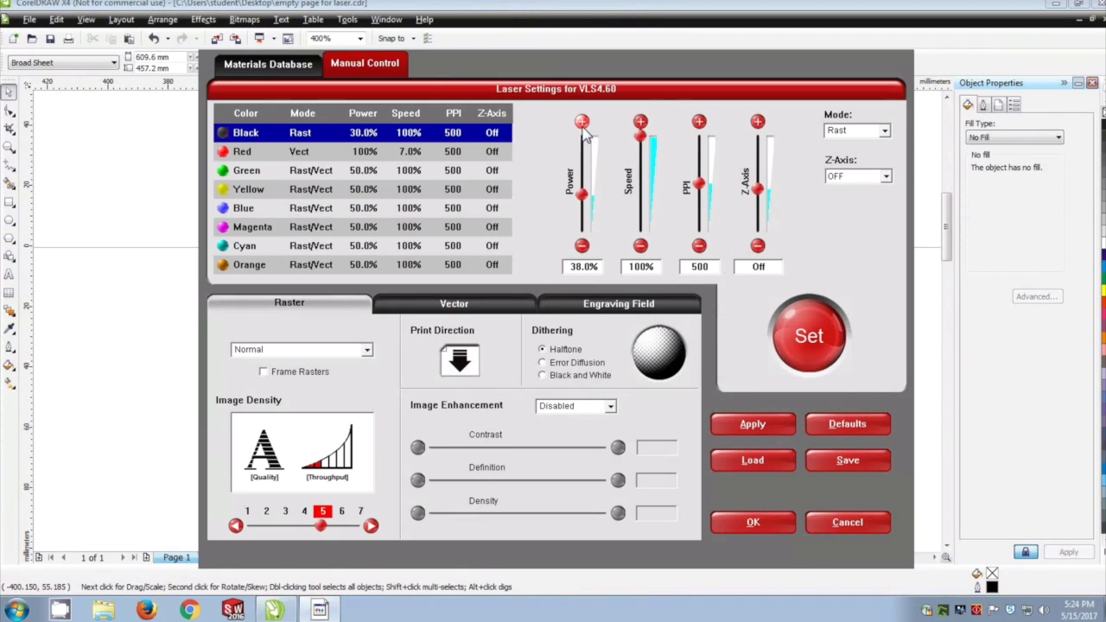
{"action": "left_click", "coordinate": [581, 121]}
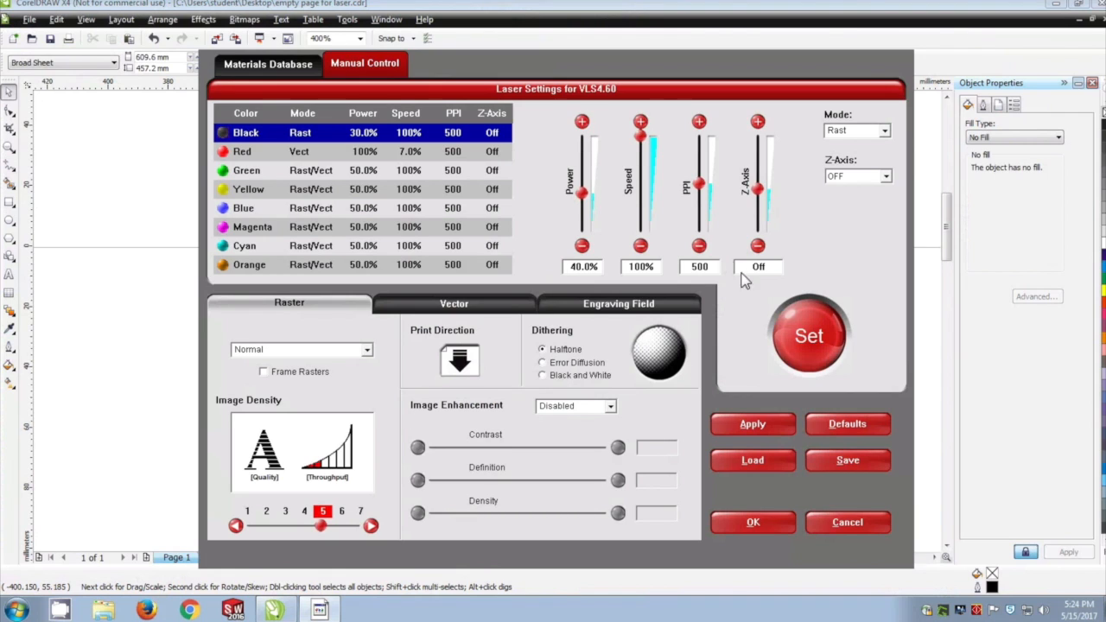
{"action": "mouse_move", "coordinate": [876, 168]}
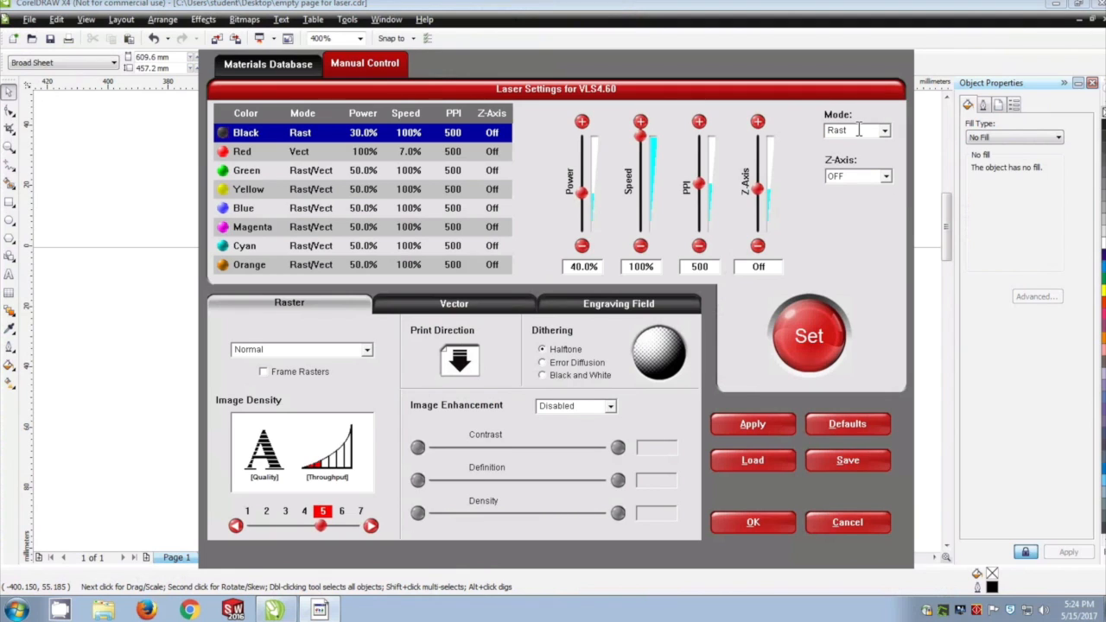
{"action": "left_click", "coordinate": [883, 130]}
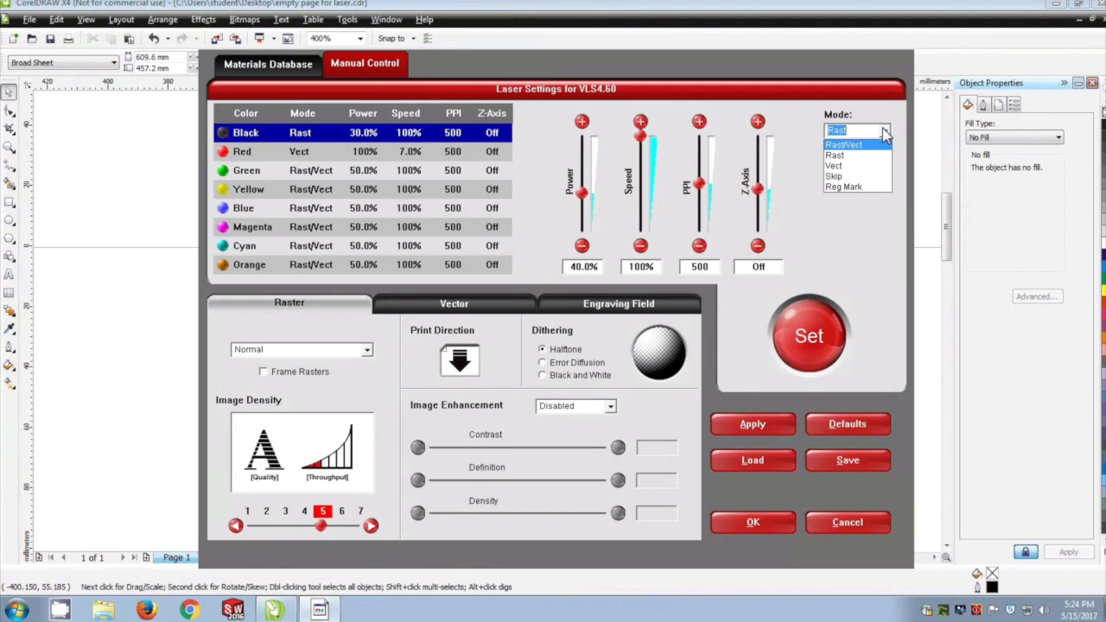
{"action": "left_click", "coordinate": [835, 131]}
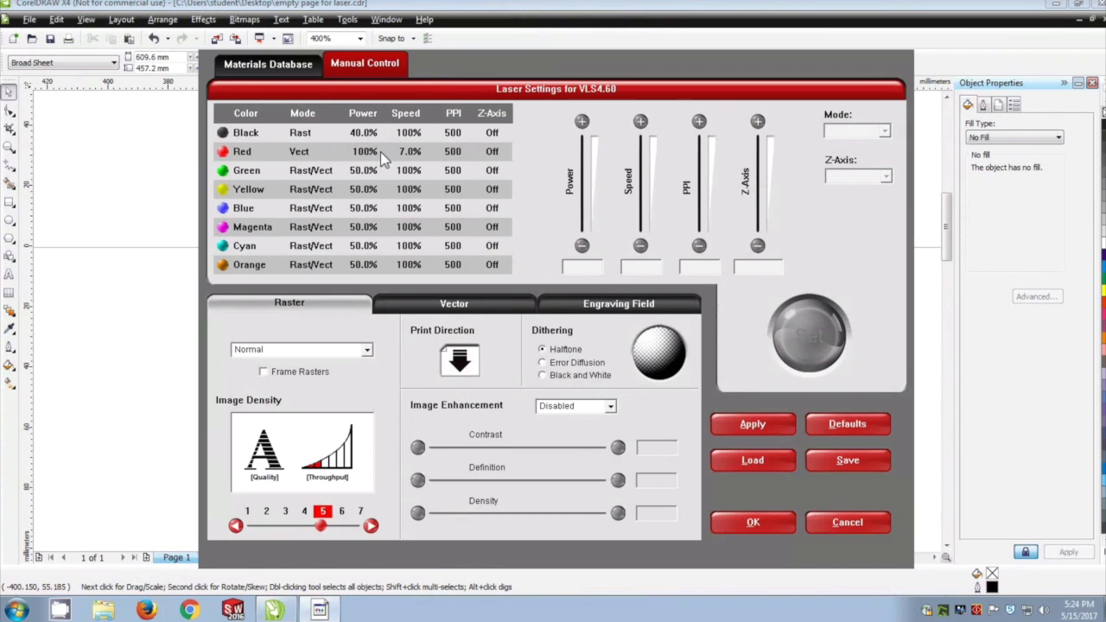
Keep red as vector cutting and confirm the laser settings.
{"action": "left_click", "coordinate": [242, 151]}
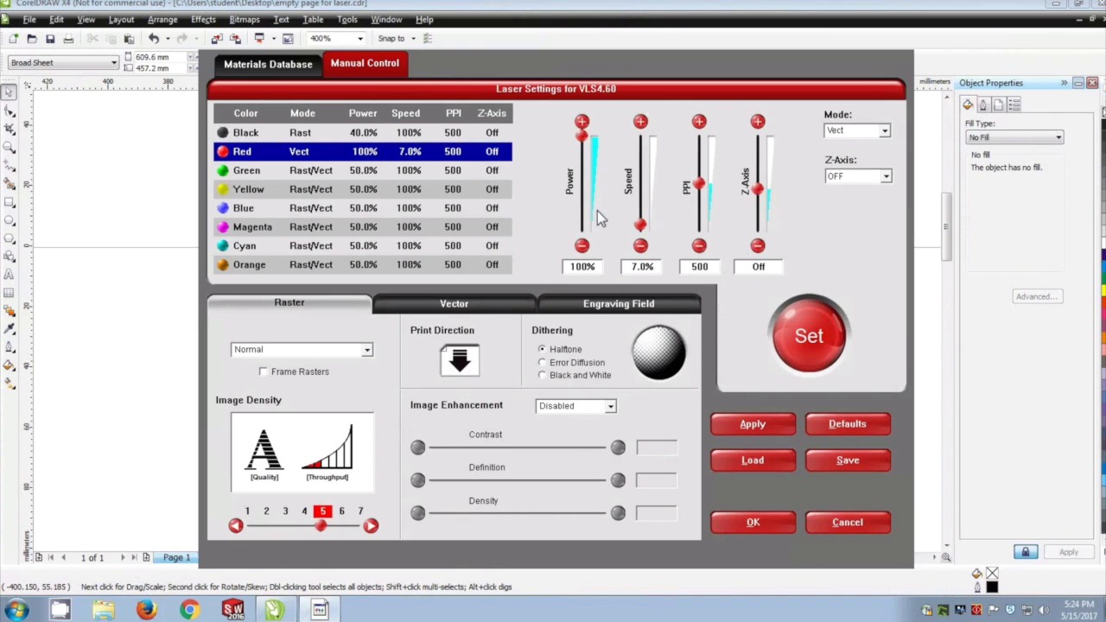
{"action": "left_click", "coordinate": [883, 130]}
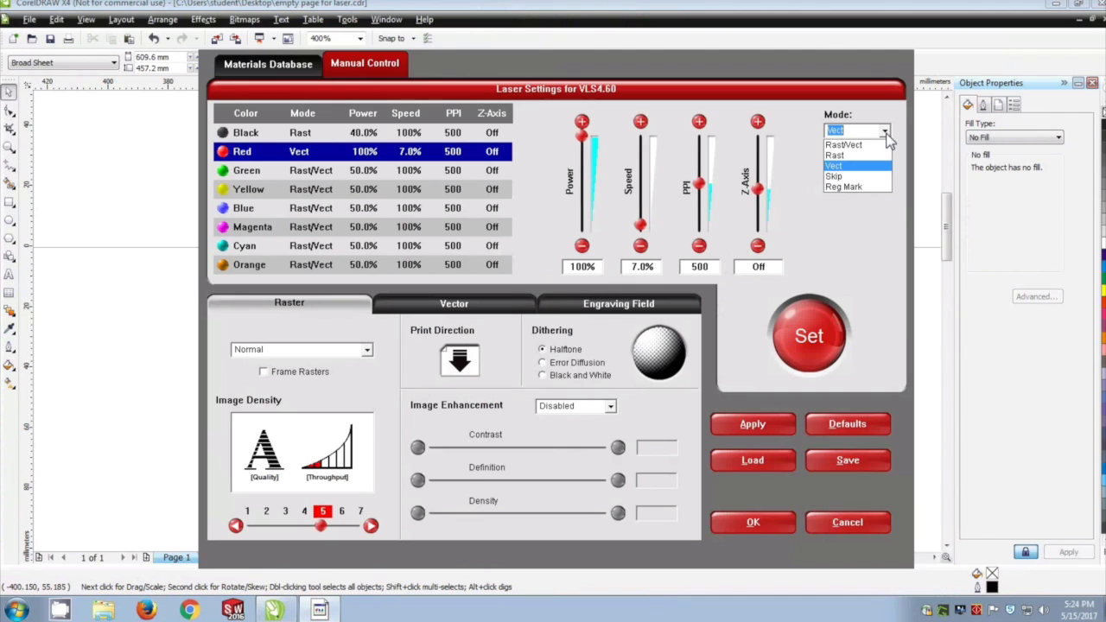
{"action": "left_click", "coordinate": [833, 165]}
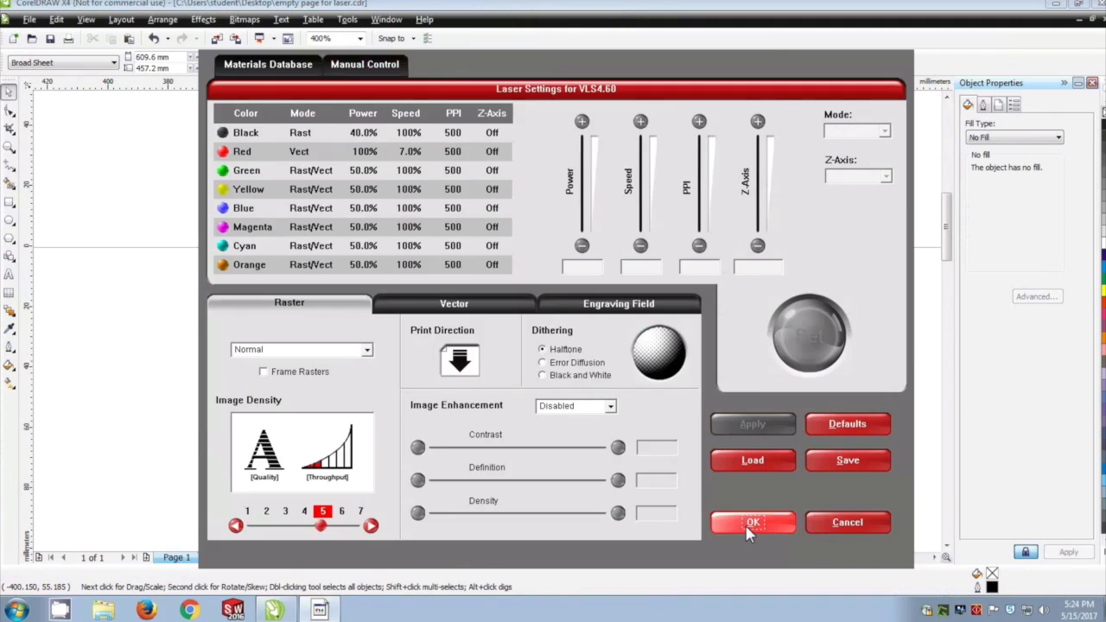
{"action": "left_click", "coordinate": [751, 522]}
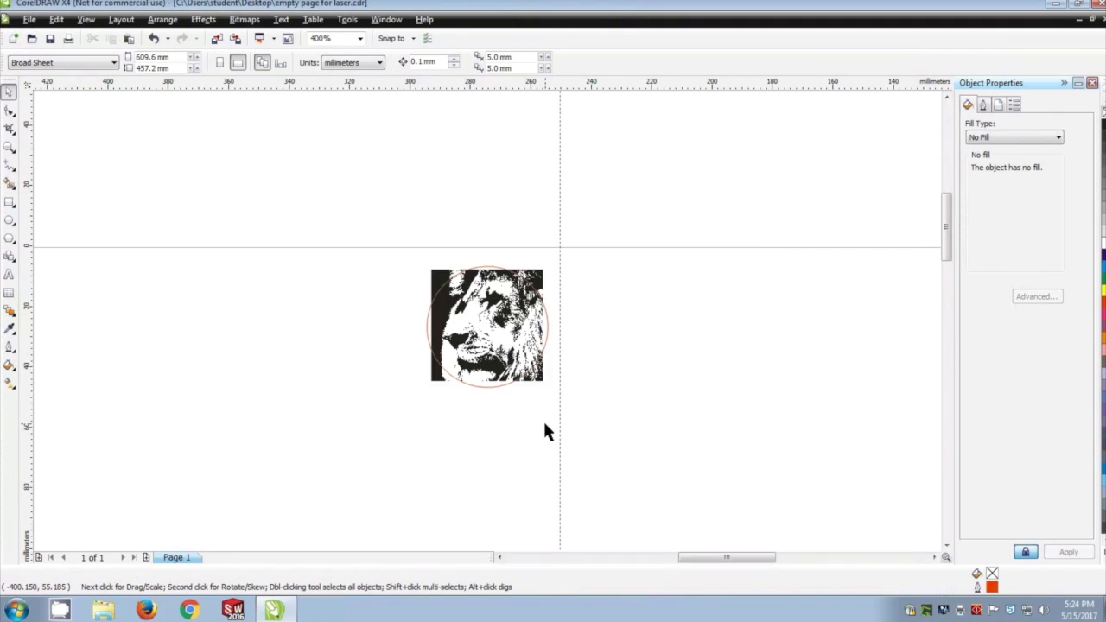